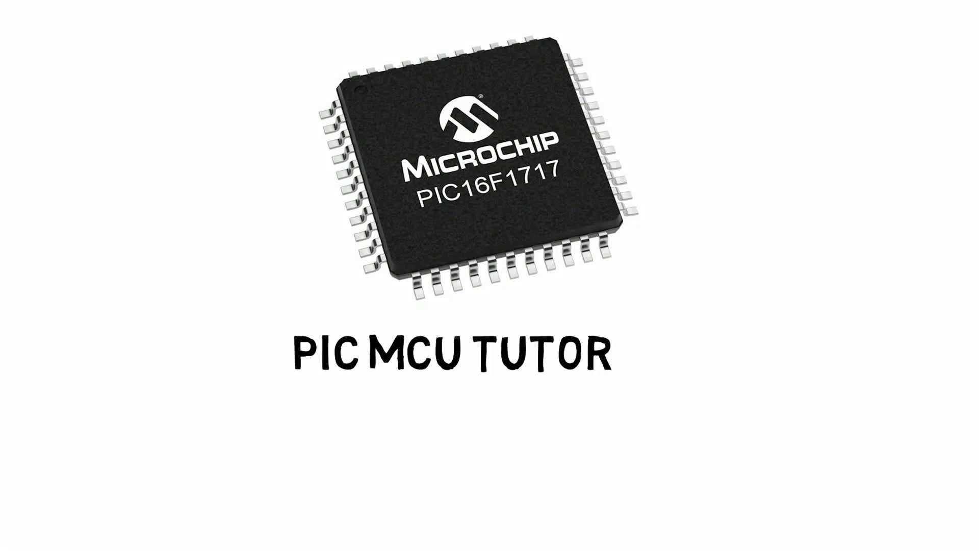
# Step: Advance from the PIC MCU Tutor title card to the DEBOUNCING slide's opening sentence
pyautogui.write('IAL')
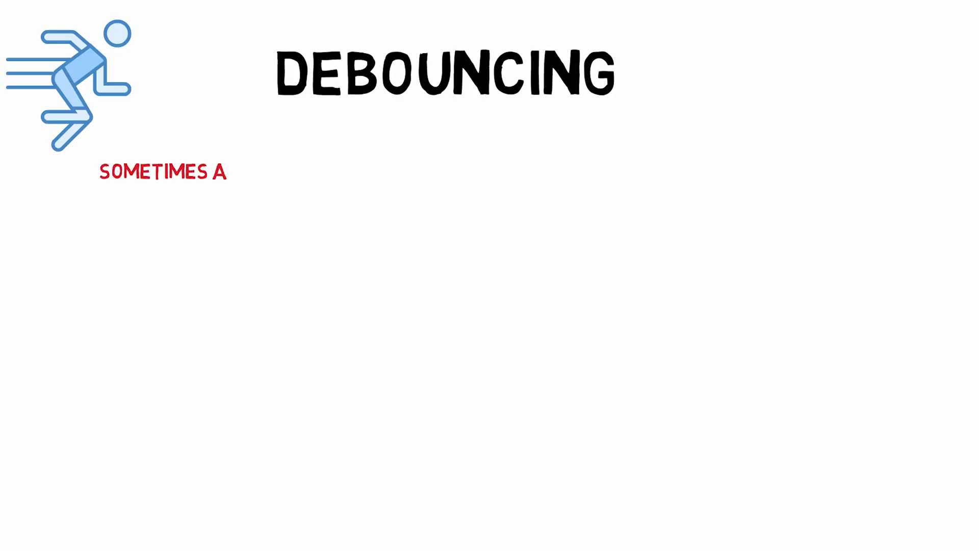
# Step: Animate the sentences on single-press multiple registrations and switch mechanics, then start the HARDWARE slide
pyautogui.write('SINGLE BUTTON PRESS CAUSES MORE THAN ONE TO REGISTER')
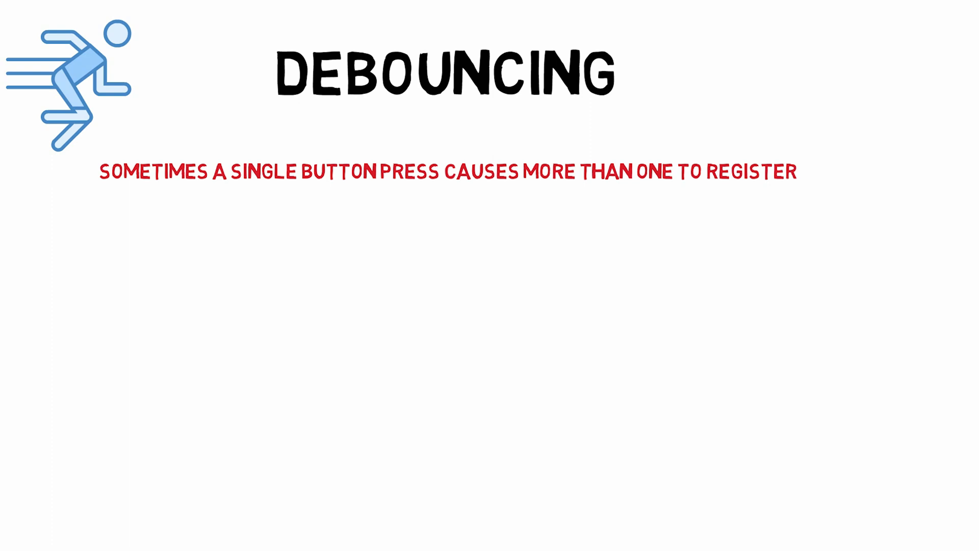
pyautogui.write('THIS HAPPENS DUE TO THE MECHANICAL CONSTRUCTION OF YOUR SWITCH')
pyautogui.write('BEBOUNCING CA')
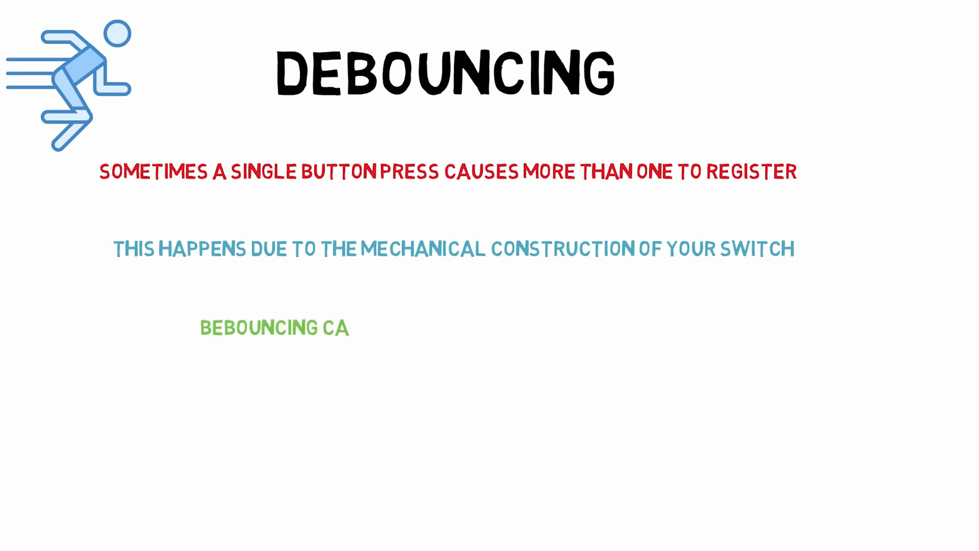
pyautogui.write('N HELP US GE')
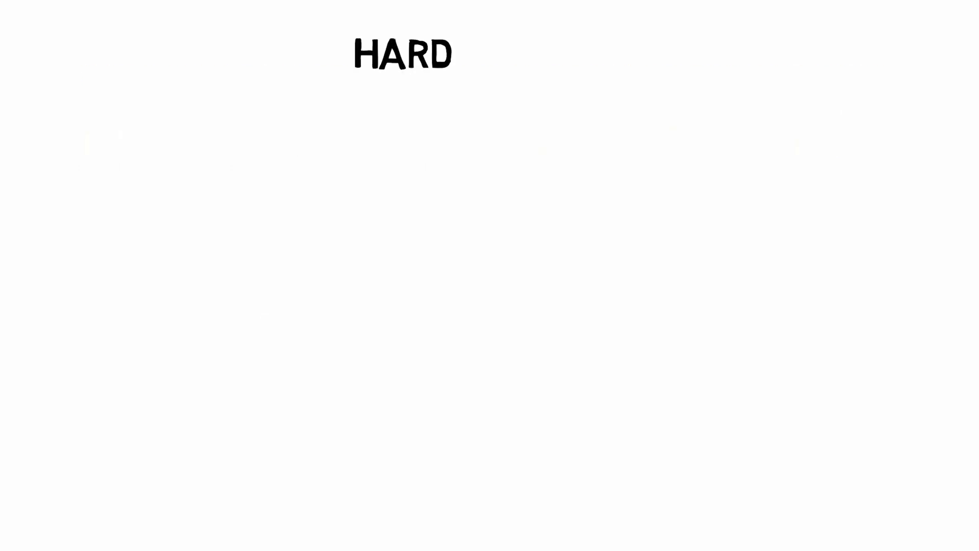
# Step: Complete the HARDWARE heading and draw the RC debounce circuit before cutting to breadboard footage
pyautogui.write('WARE')
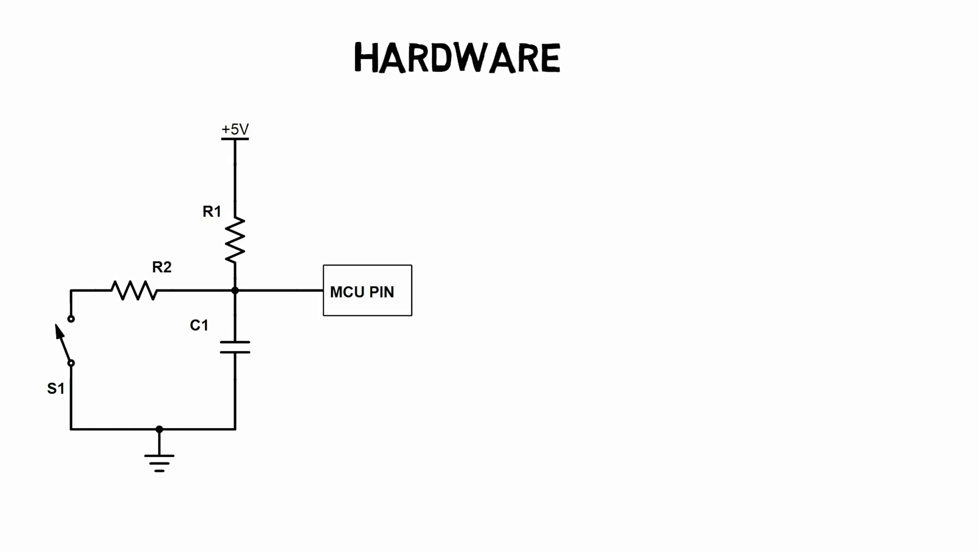
pyautogui.write('RC CIRCU')
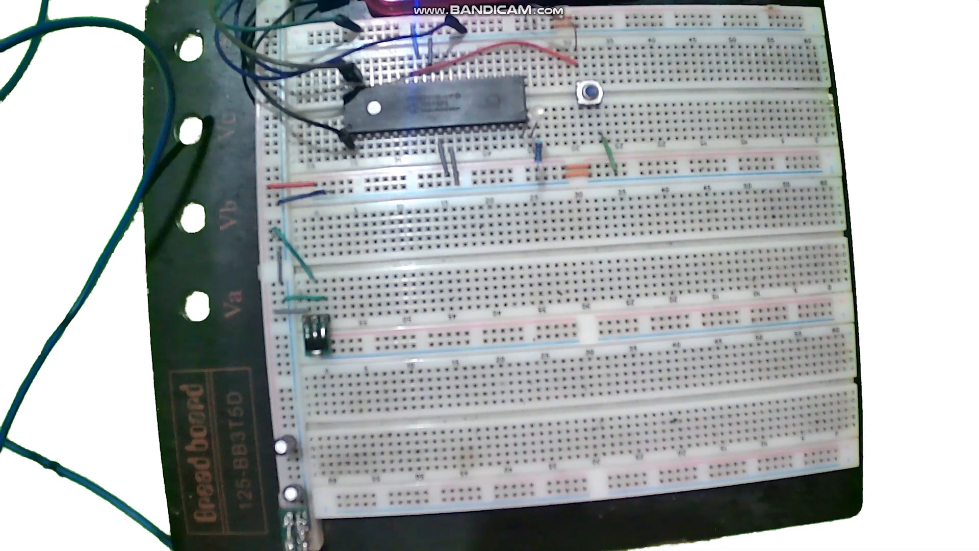
# Step: Show the READ MODIFY WRITE slide with its line about writing to the port latch (LAT) for output
pyautogui.click(585, 97)
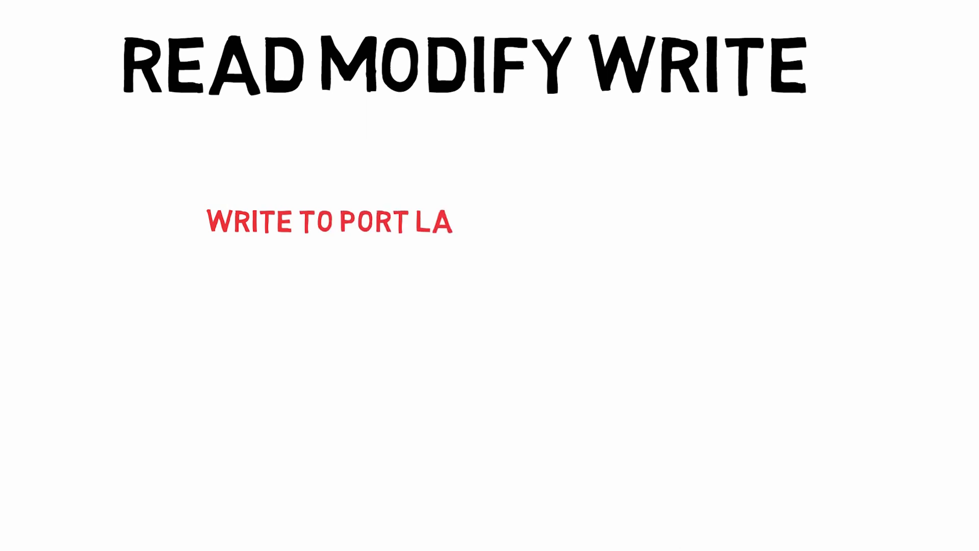
pyautogui.write('TCH(LAT) FOR OUTPUT')
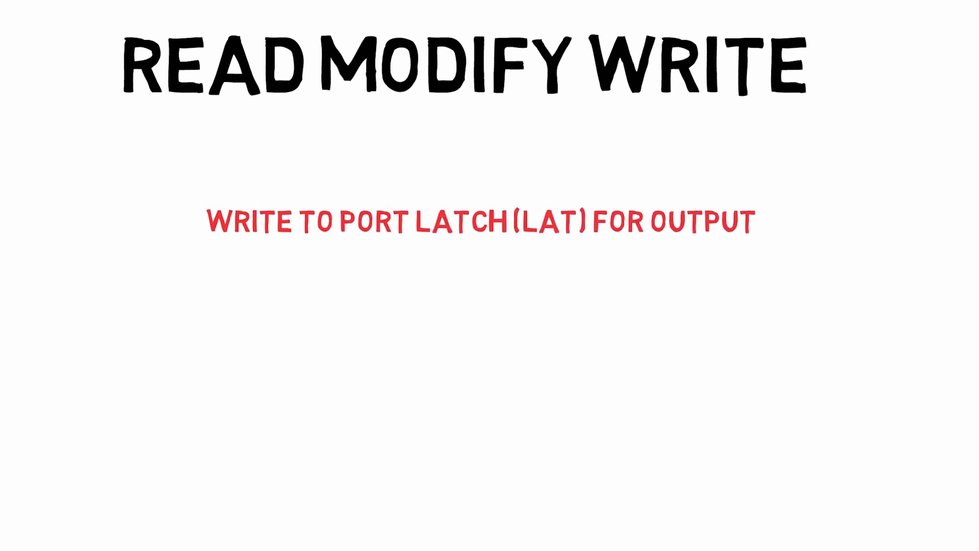